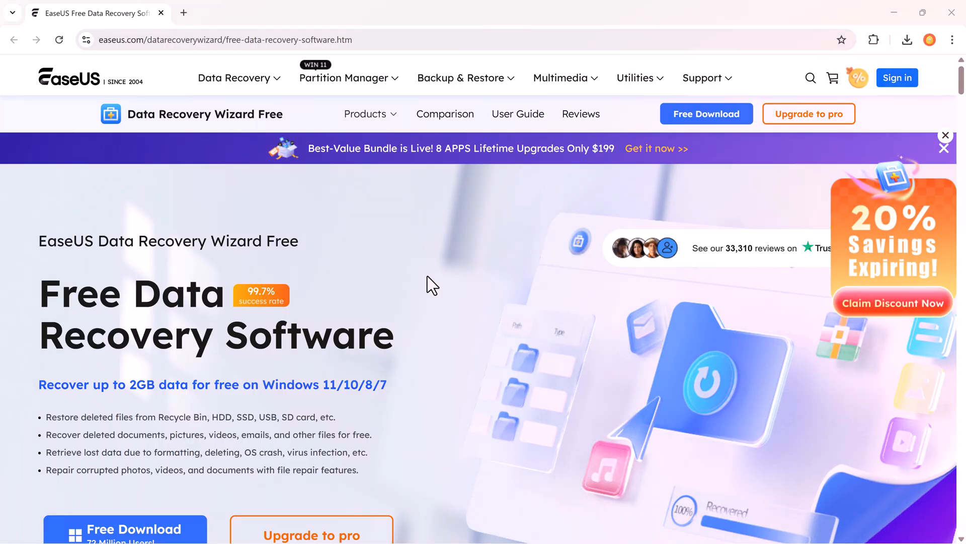
Scroll the Data Recovery Wizard Free page past the features and storage sections to photo/video/document repair.
{"action": "scroll", "scroll_direction": "down", "scroll_amount": 3}
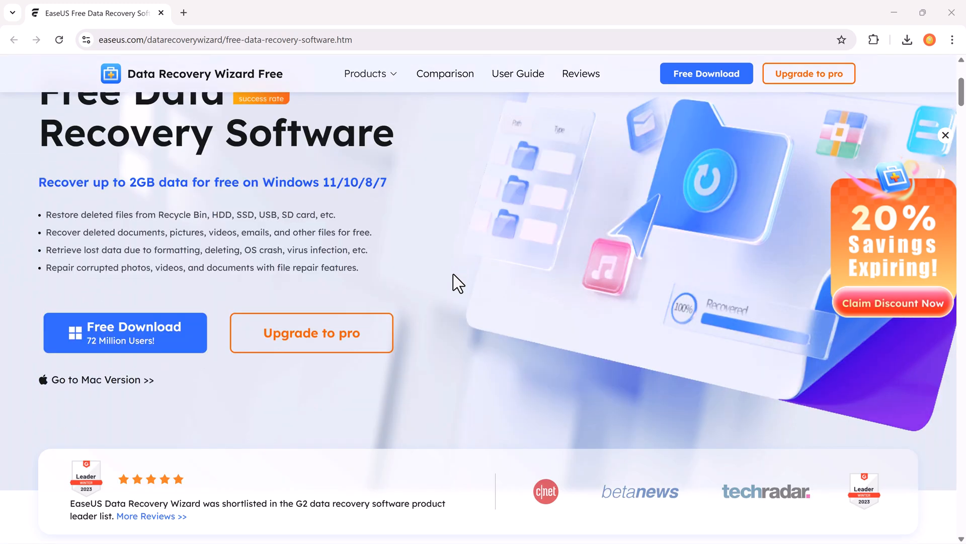
{"action": "scroll", "scroll_direction": "down", "scroll_amount": 3}
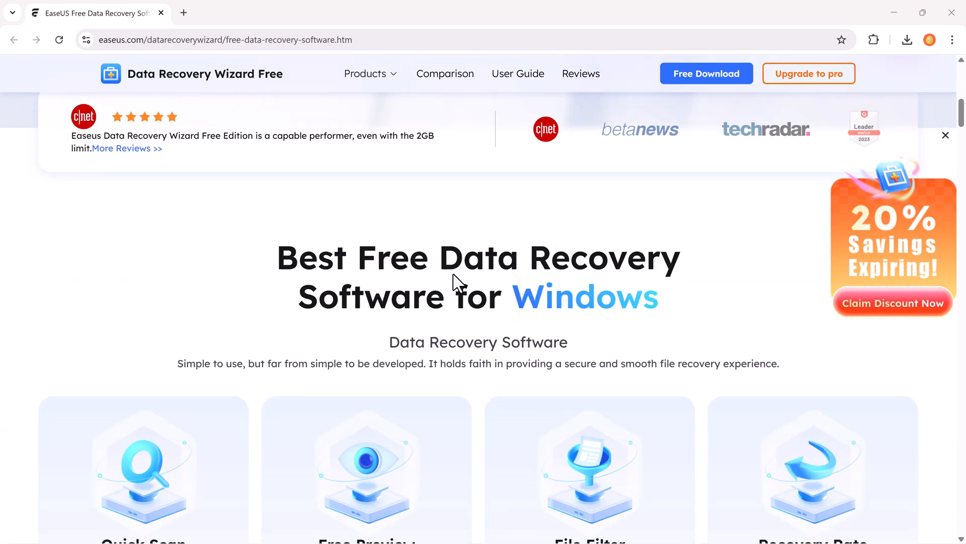
{"action": "scroll", "scroll_direction": "down", "scroll_amount": 3}
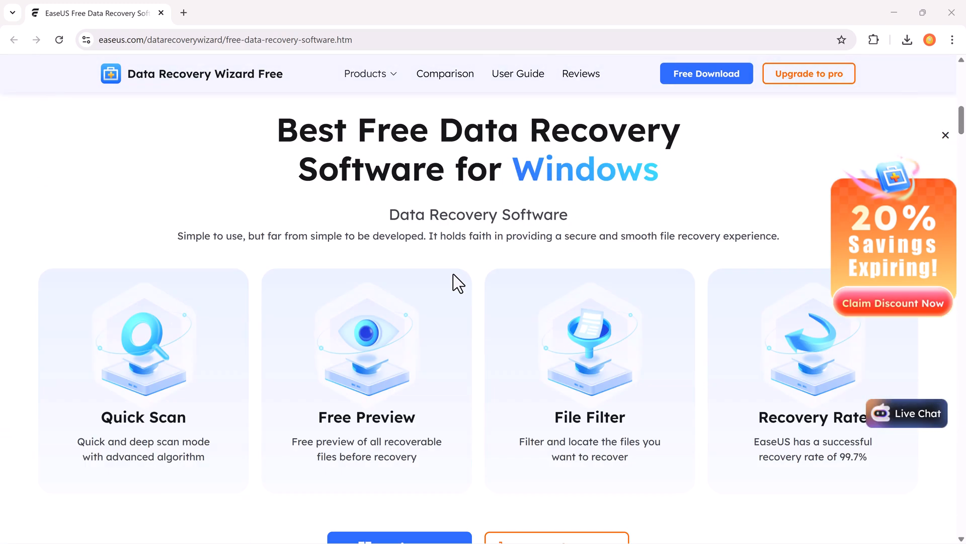
{"action": "scroll", "scroll_direction": "down", "scroll_amount": 3}
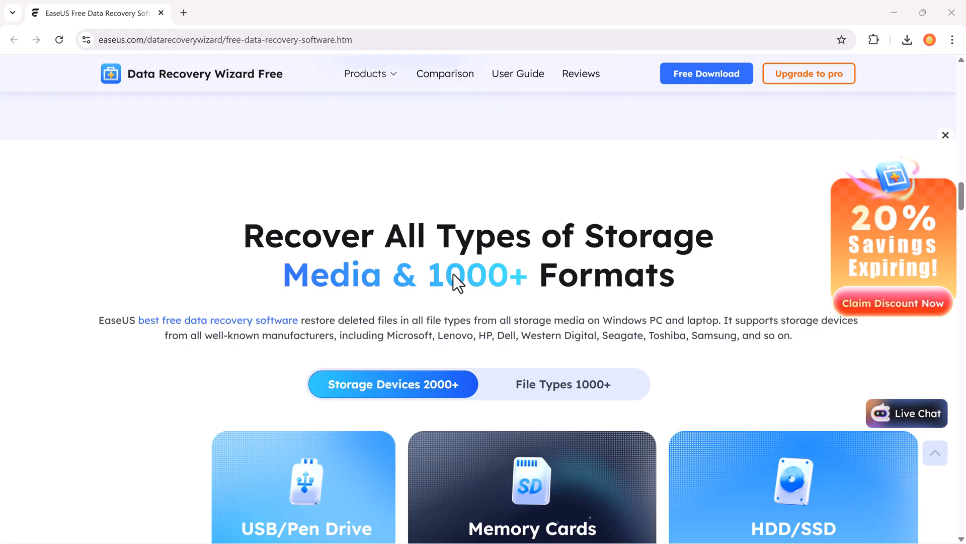
{"action": "scroll", "scroll_direction": "down", "scroll_amount": 3}
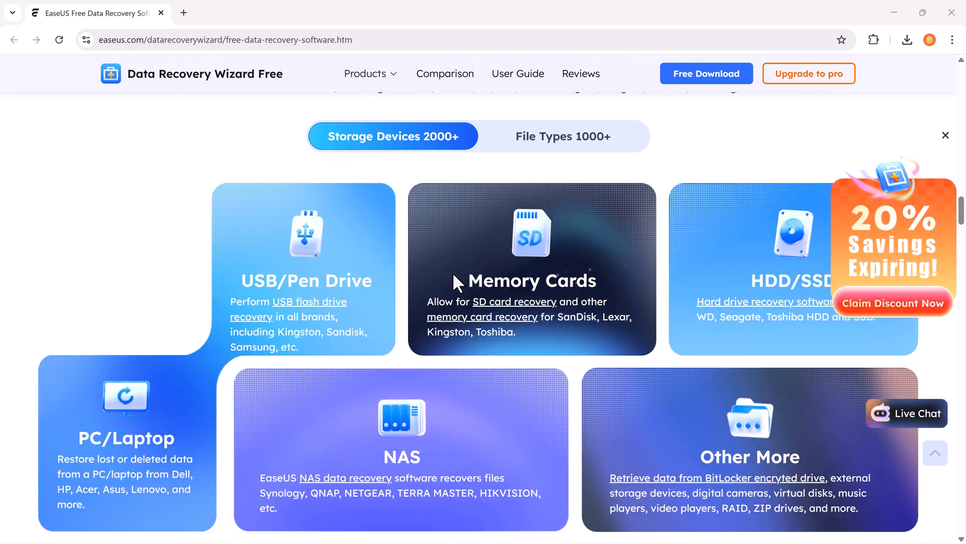
{"action": "scroll", "scroll_direction": "down", "scroll_amount": 3}
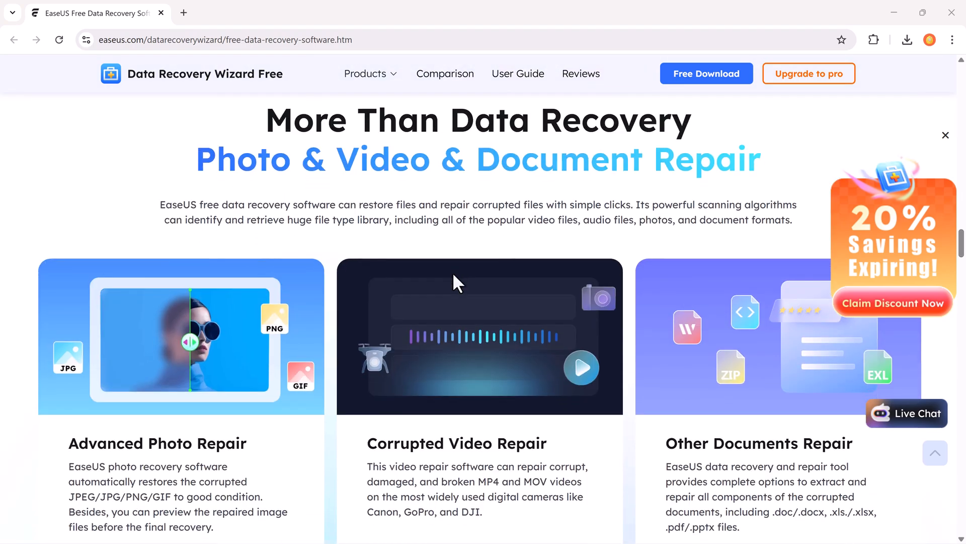
{"action": "scroll", "scroll_direction": "down", "scroll_amount": 3}
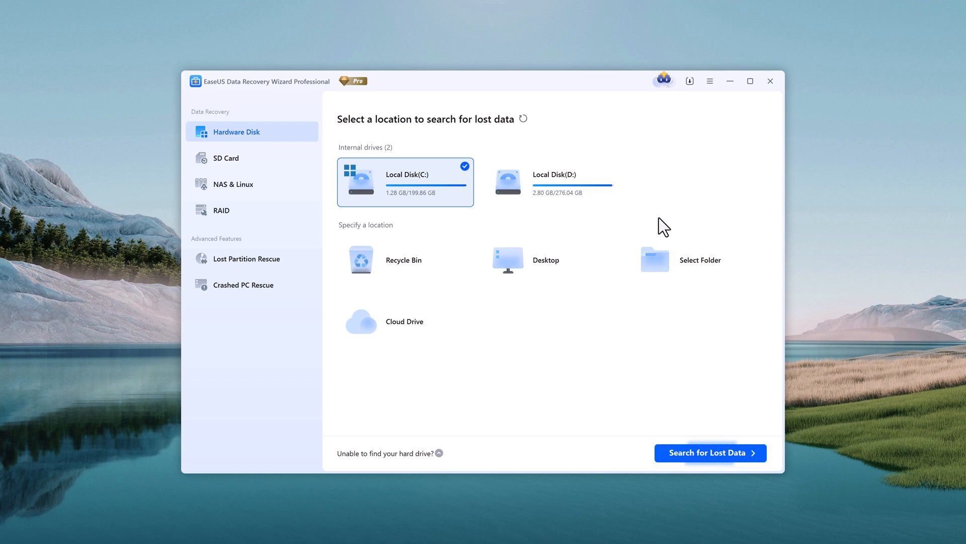
{"action": "mouse_move", "coordinate": [426, 212]}
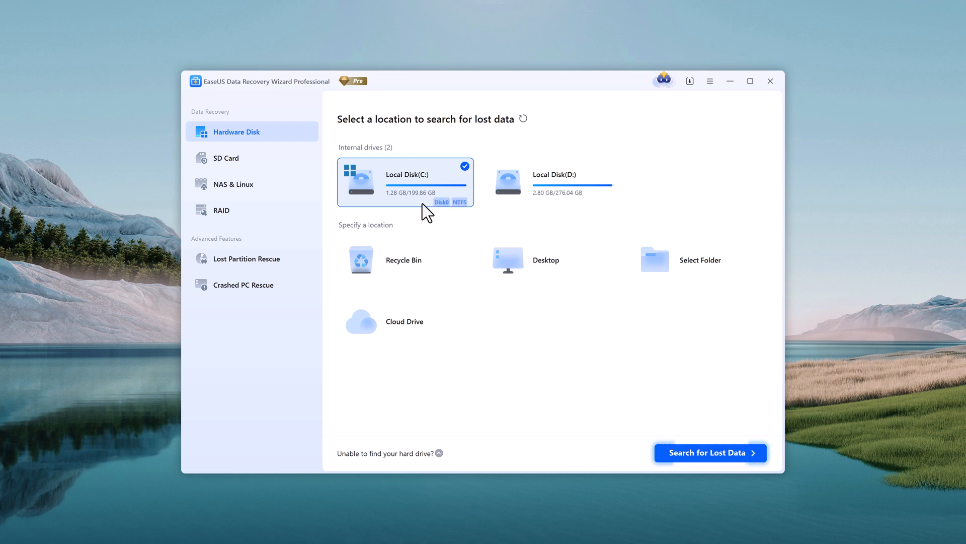
{"action": "mouse_move", "coordinate": [561, 195]}
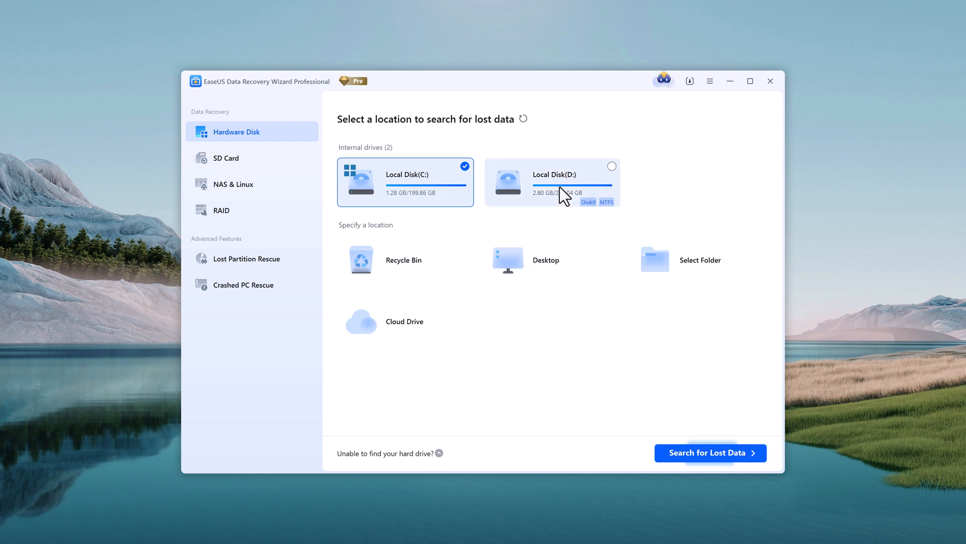
{"action": "mouse_move", "coordinate": [449, 231]}
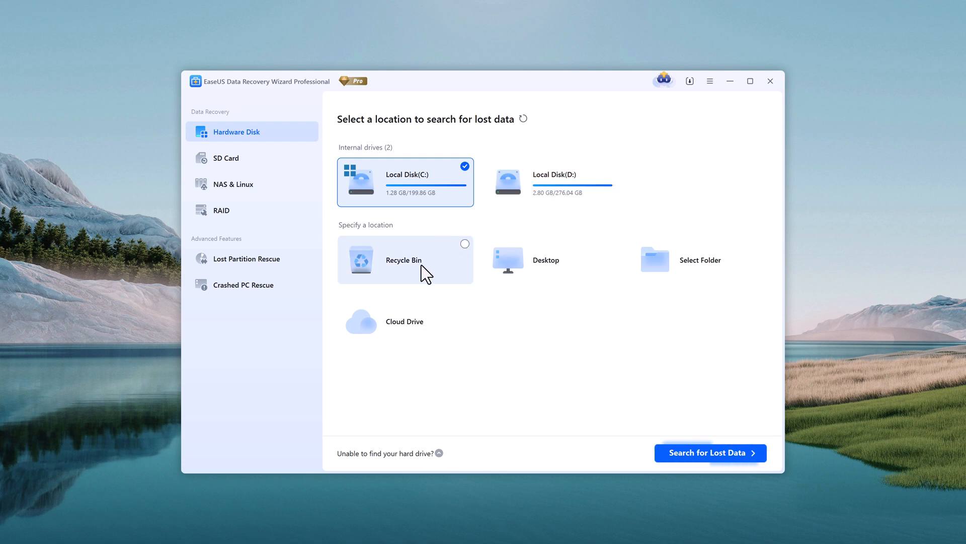
{"action": "mouse_move", "coordinate": [554, 270]}
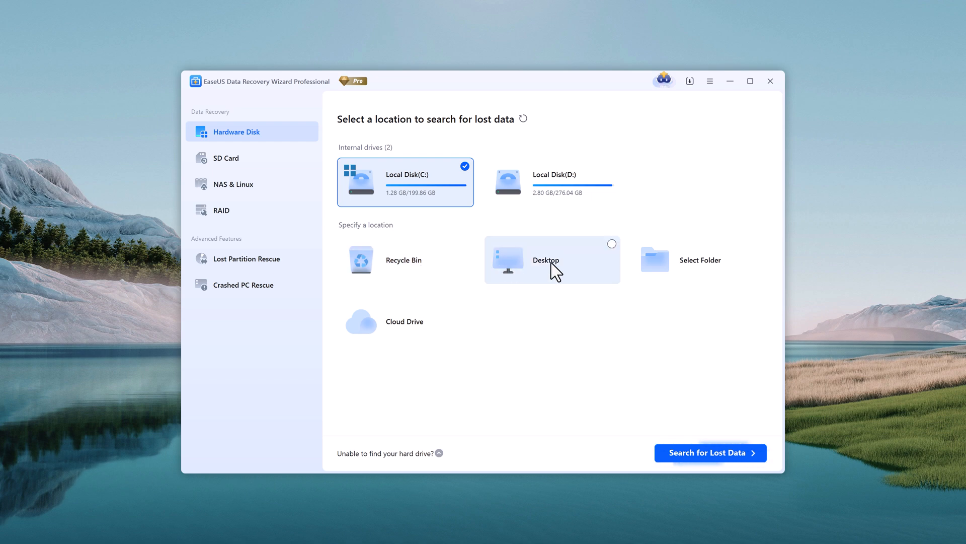
{"action": "mouse_move", "coordinate": [439, 326]}
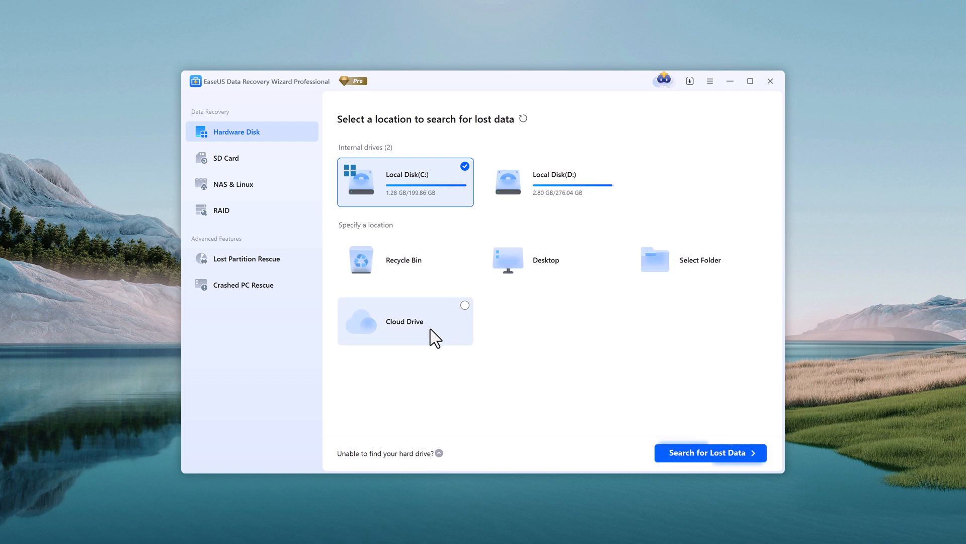
Browse the SD Card, NAS & Linux, and RAID recovery pages from the sidebar.
{"action": "left_click", "coordinate": [226, 157]}
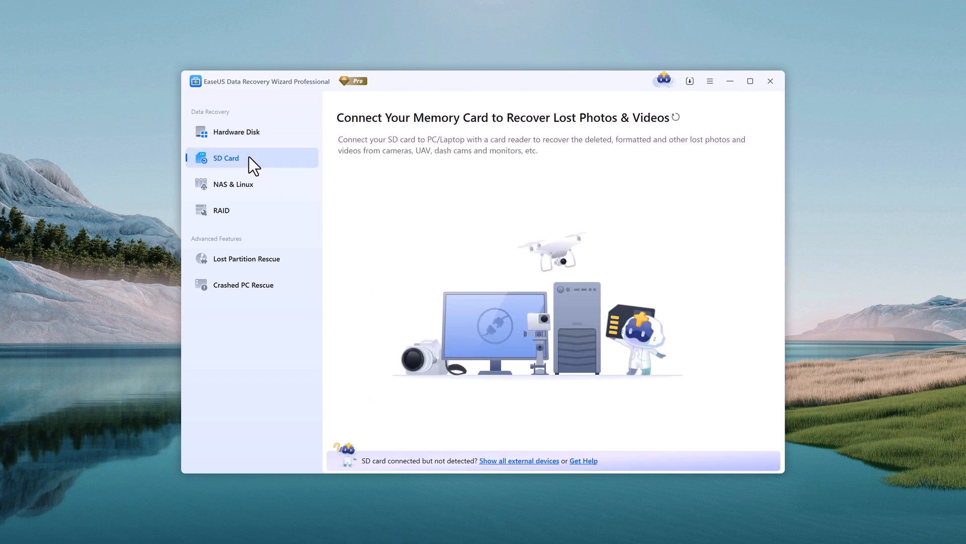
{"action": "mouse_move", "coordinate": [272, 176]}
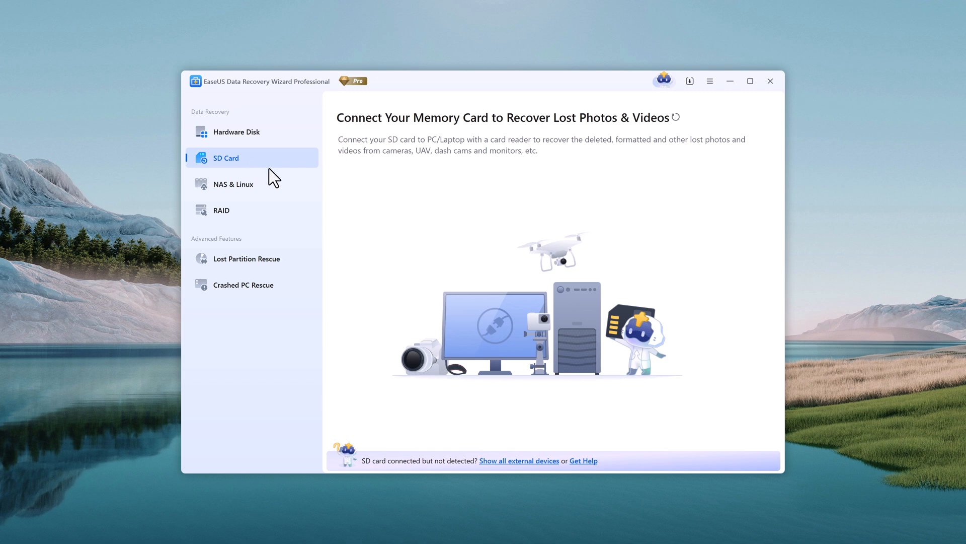
{"action": "left_click", "coordinate": [234, 184]}
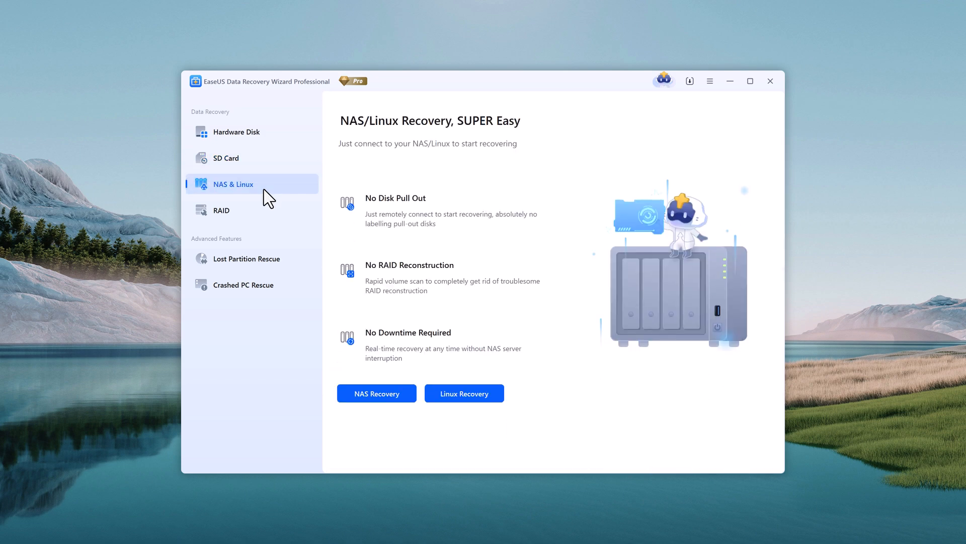
{"action": "mouse_move", "coordinate": [265, 210]}
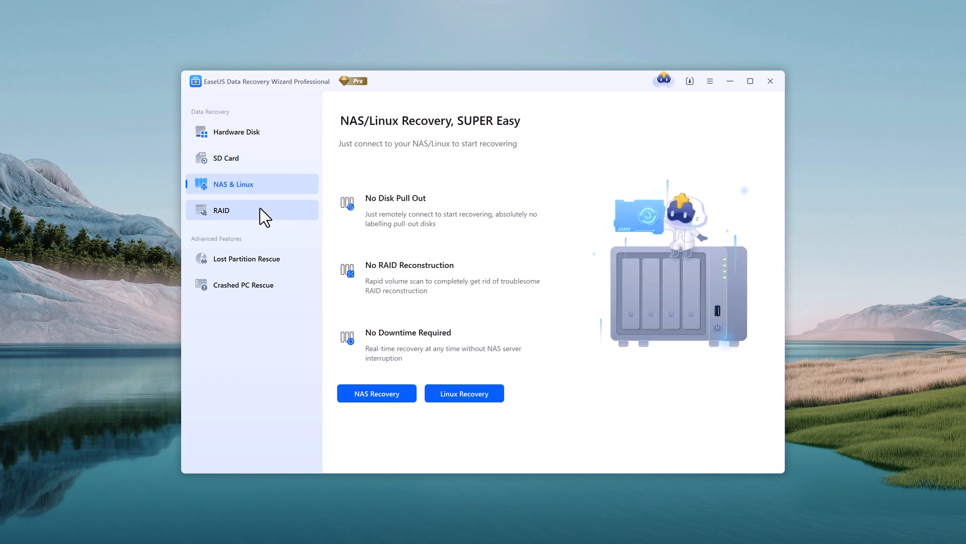
{"action": "left_click", "coordinate": [221, 210]}
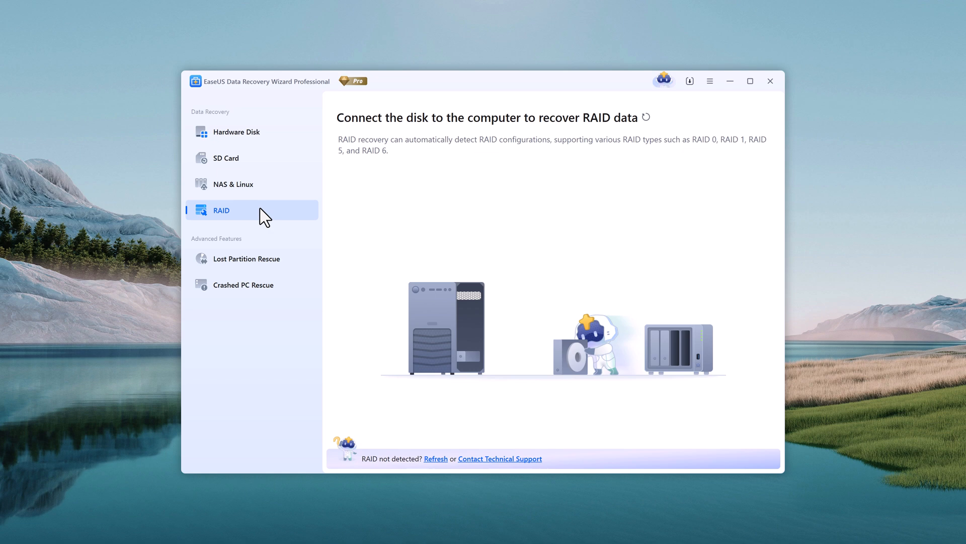
{"action": "mouse_move", "coordinate": [261, 282]}
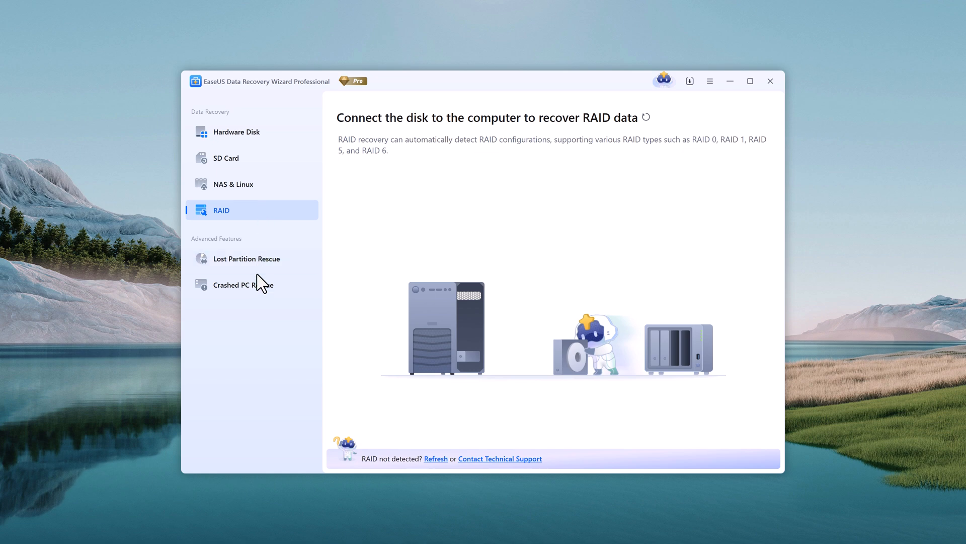
{"action": "left_click", "coordinate": [237, 132]}
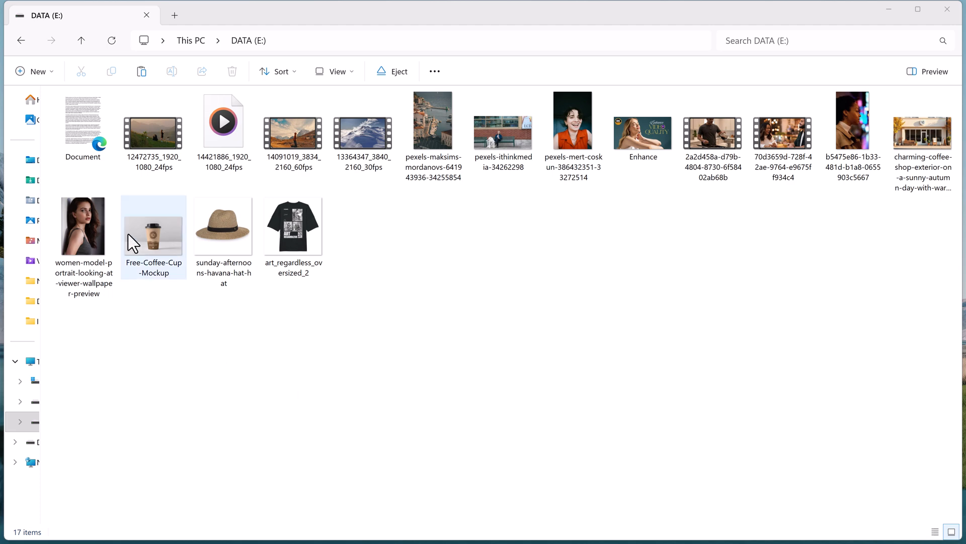
Preview the women-model portrait photo from DATA (E:) and close the viewer.
{"action": "double_click", "coordinate": [83, 226]}
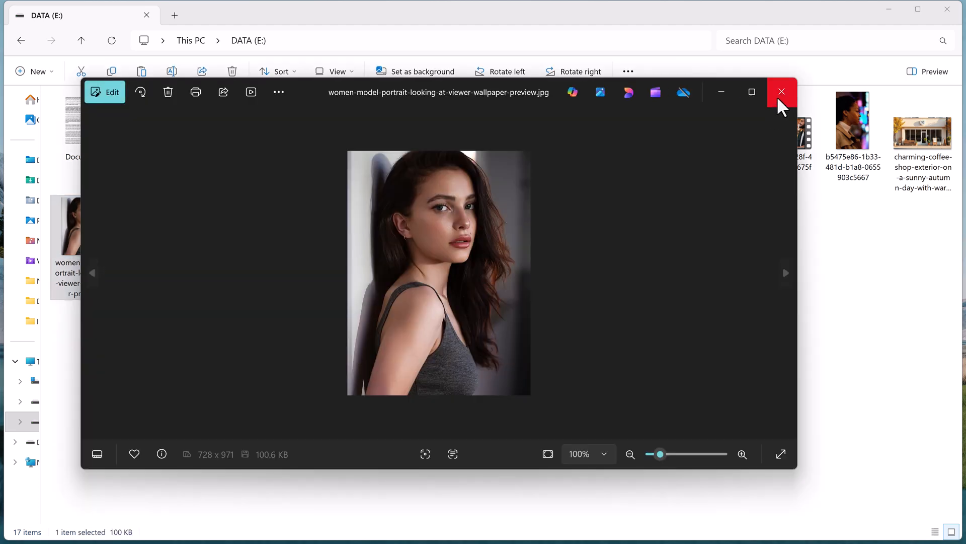
{"action": "left_click", "coordinate": [782, 91]}
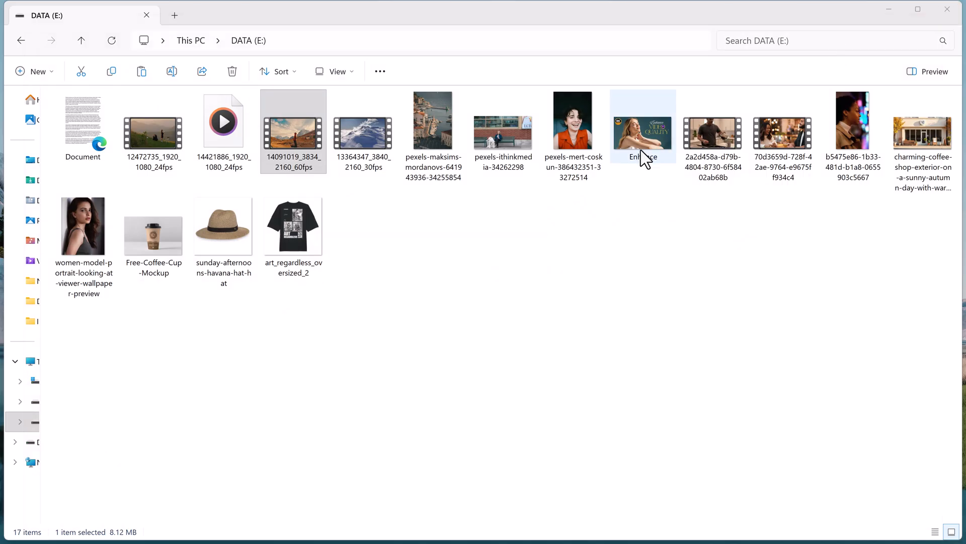
Select all 17 files on DATA (E:), delete them, and confirm permanent deletion.
{"action": "left_click", "coordinate": [922, 121]}
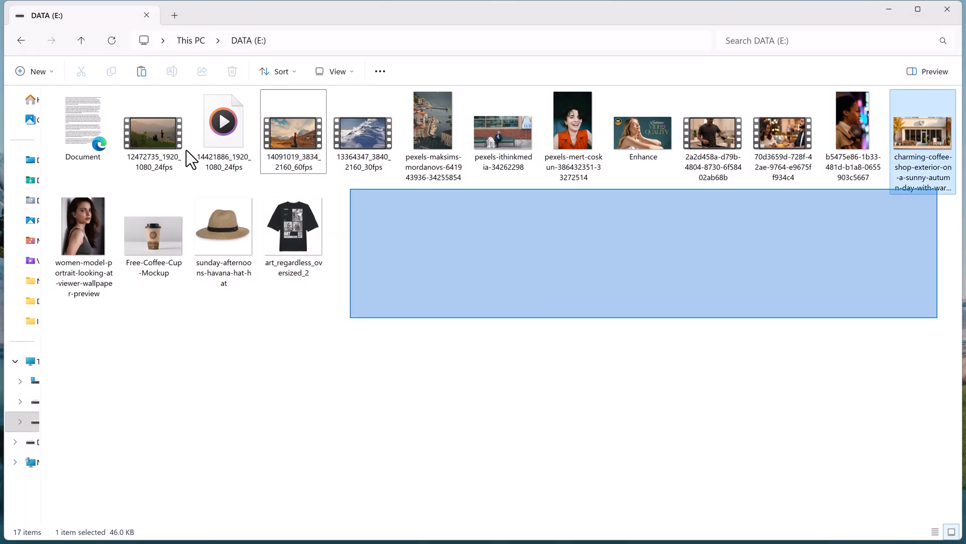
{"action": "key", "text": "ctrl+a"}
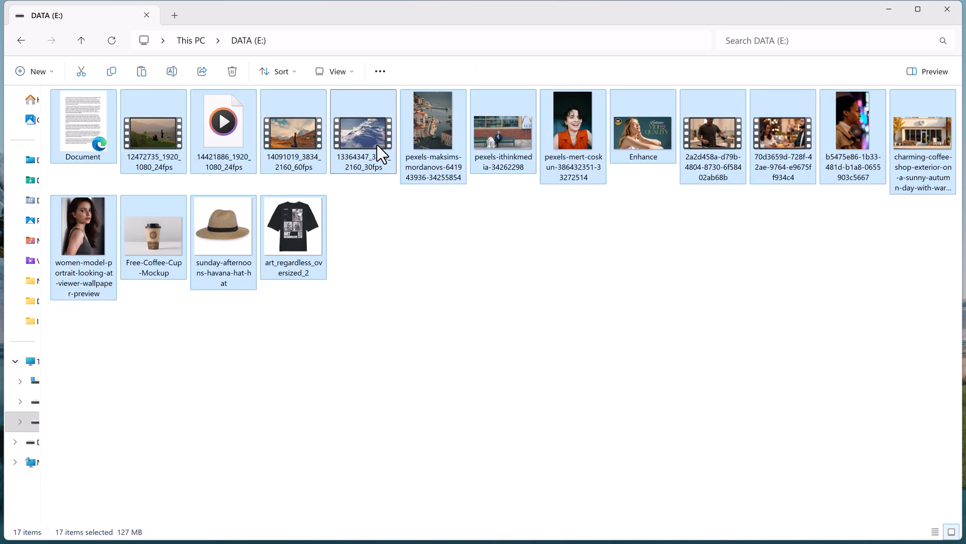
{"action": "right_click", "coordinate": [382, 148]}
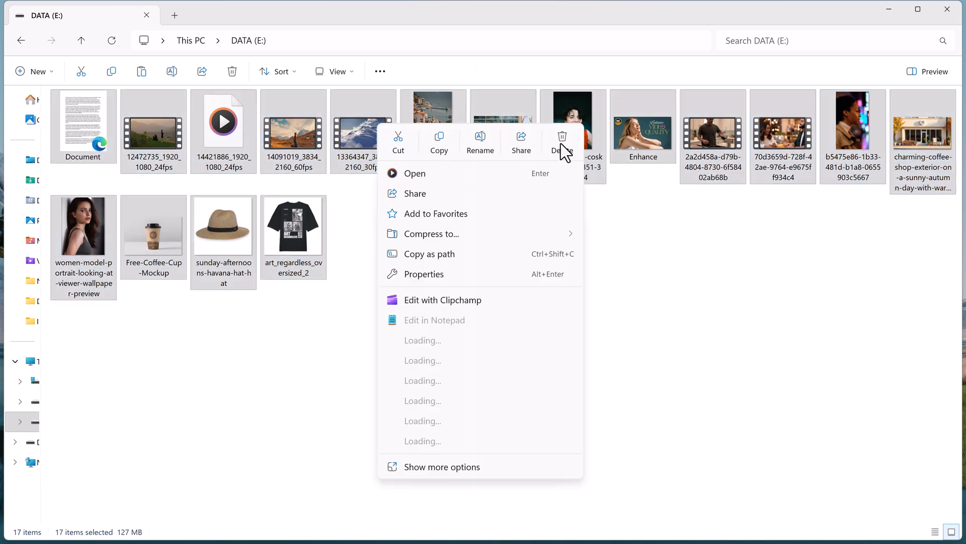
{"action": "left_click", "coordinate": [562, 137]}
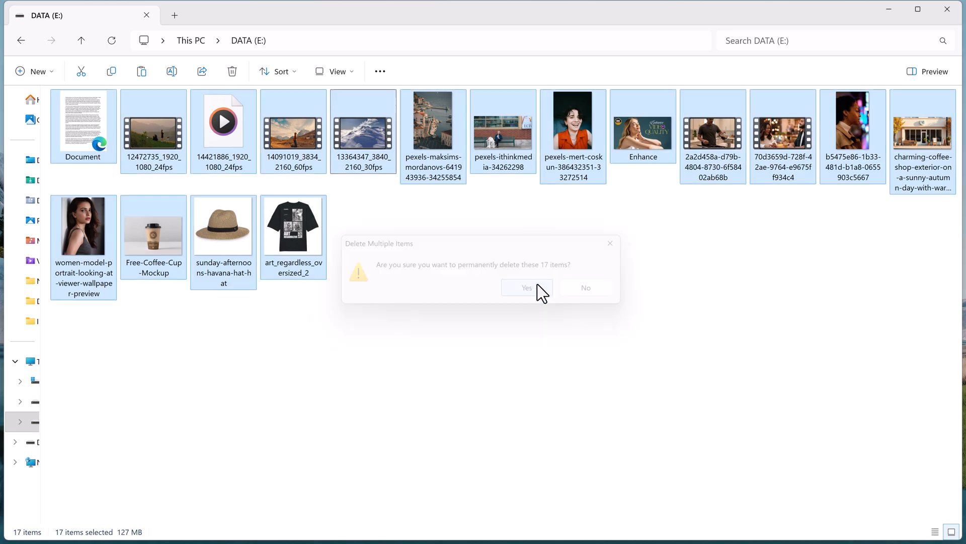
{"action": "left_click", "coordinate": [526, 287]}
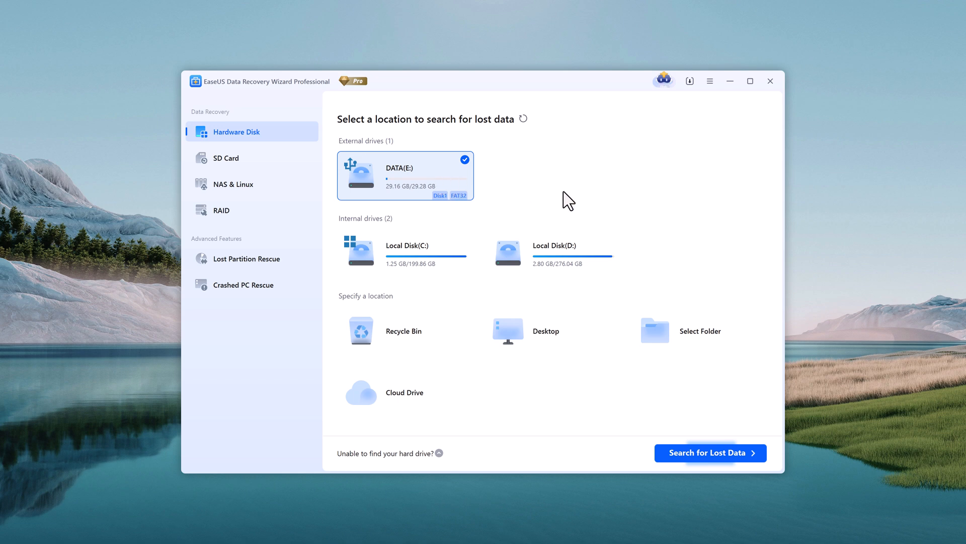
Scan DATA (E:) until the Scan Completed dialog reports 243 files.
{"action": "left_click", "coordinate": [710, 453]}
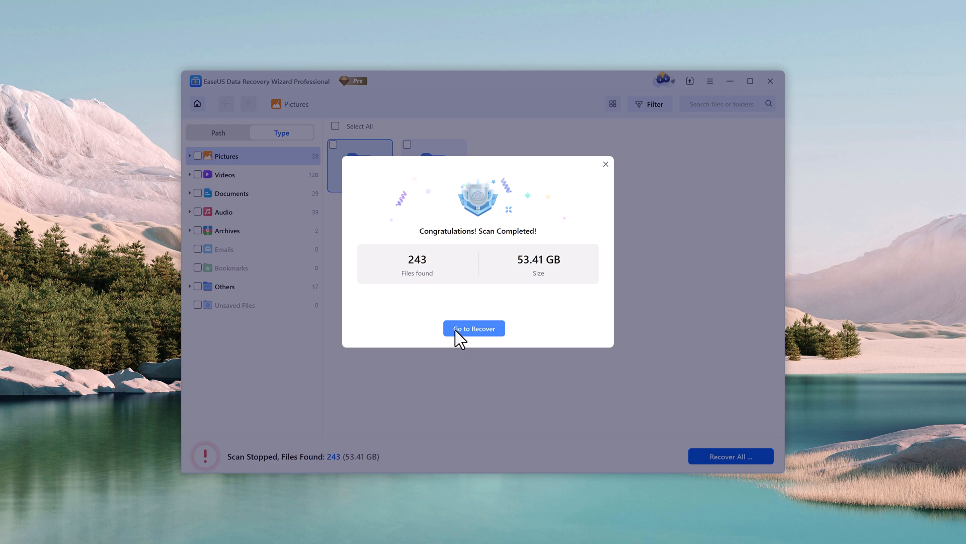
{"action": "mouse_move", "coordinate": [484, 330]}
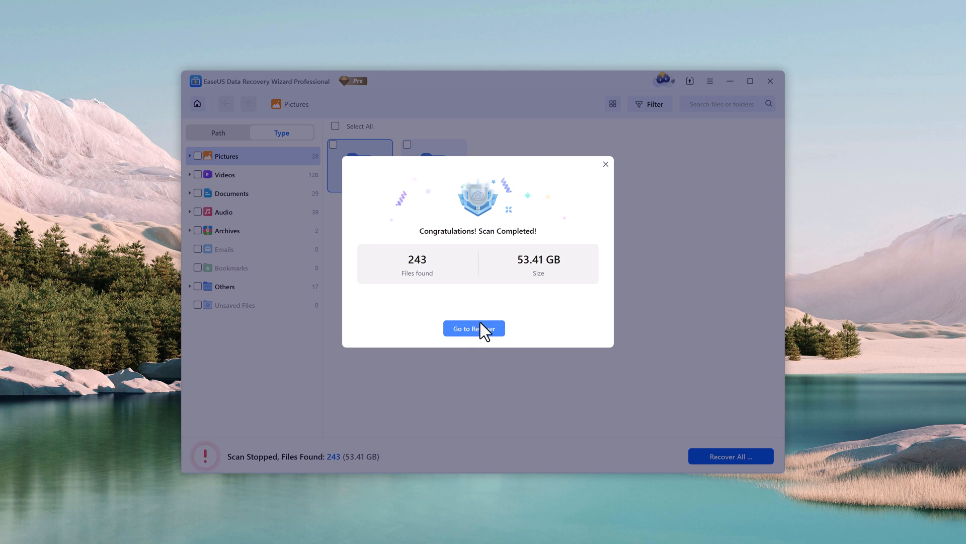
Go to the results, tick the jpg, png and mp4 files, then show the found PDFs.
{"action": "left_click", "coordinate": [474, 327]}
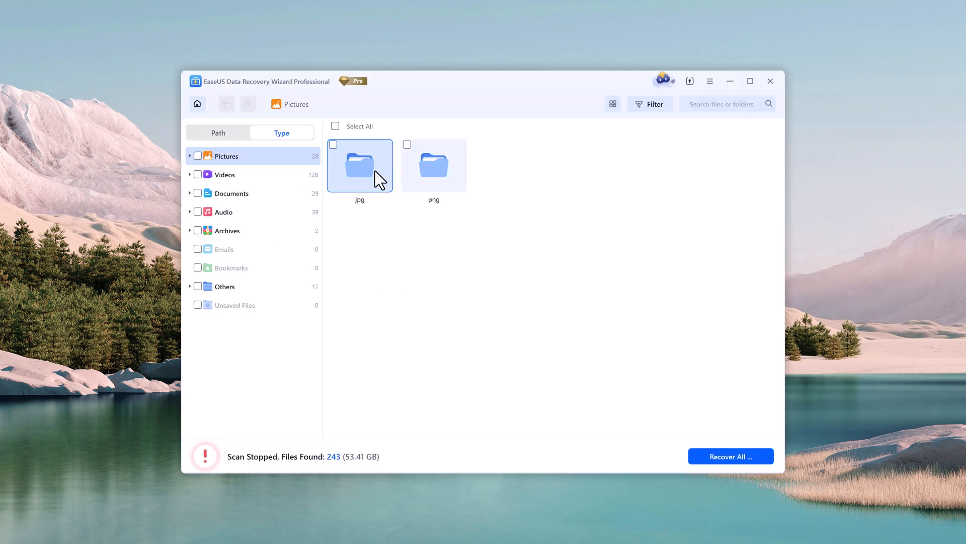
{"action": "double_click", "coordinate": [360, 165]}
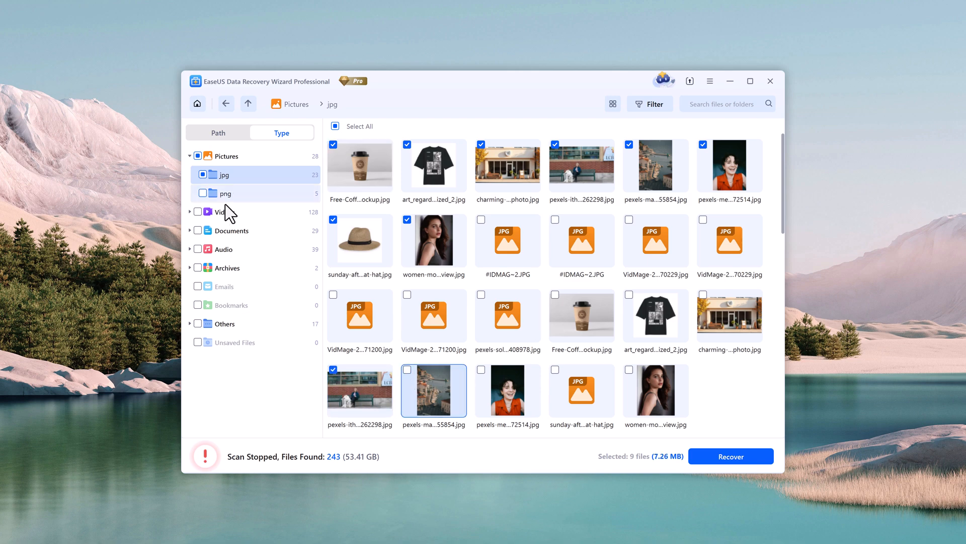
{"action": "left_click", "coordinate": [225, 211]}
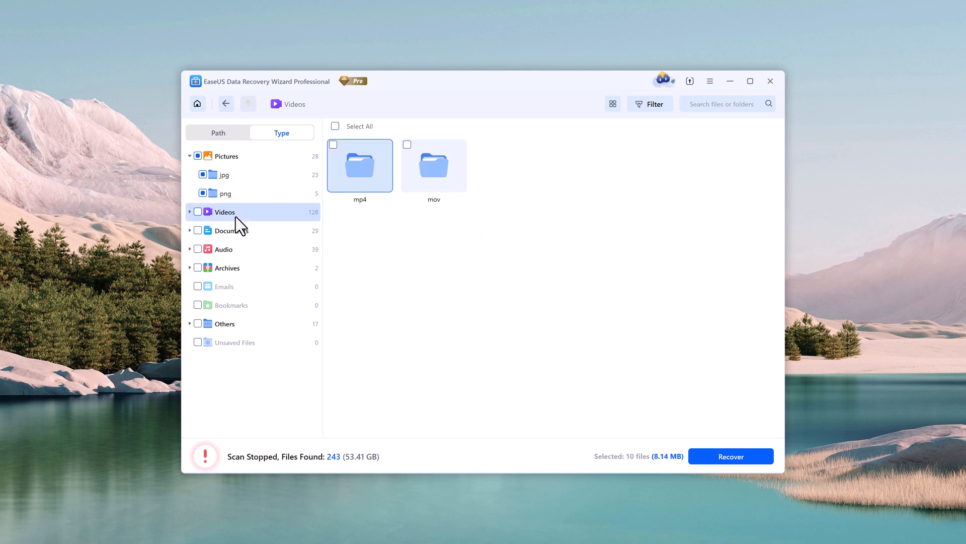
{"action": "double_click", "coordinate": [360, 164]}
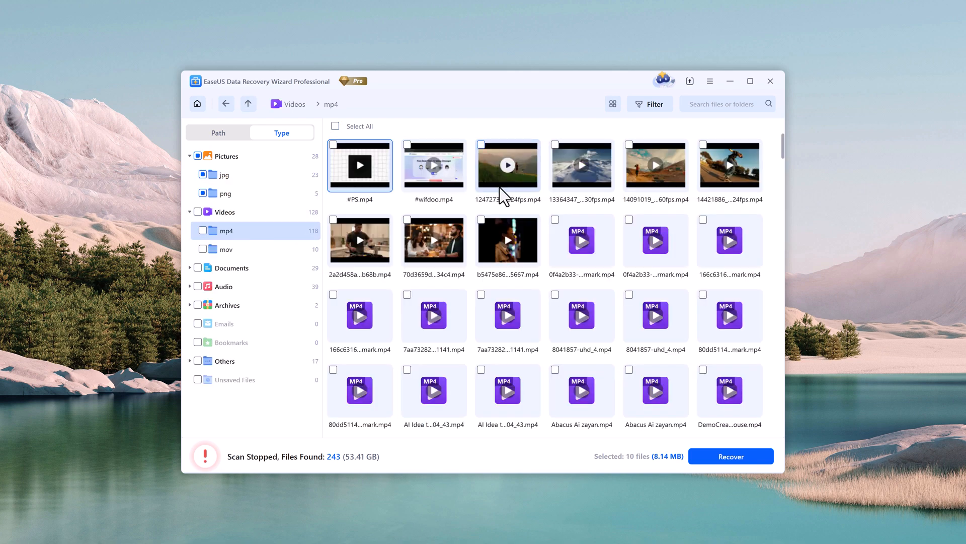
{"action": "left_click", "coordinate": [555, 143]}
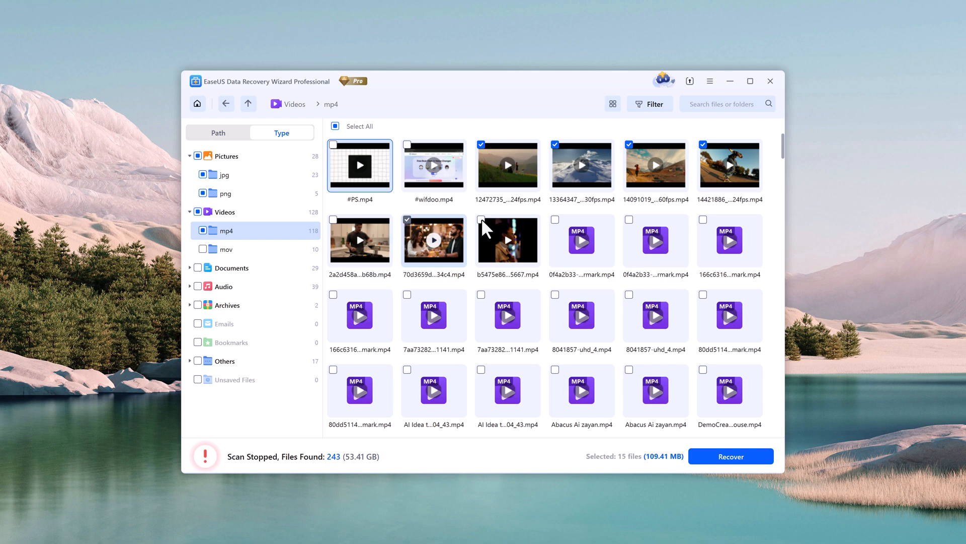
{"action": "left_click", "coordinate": [226, 249]}
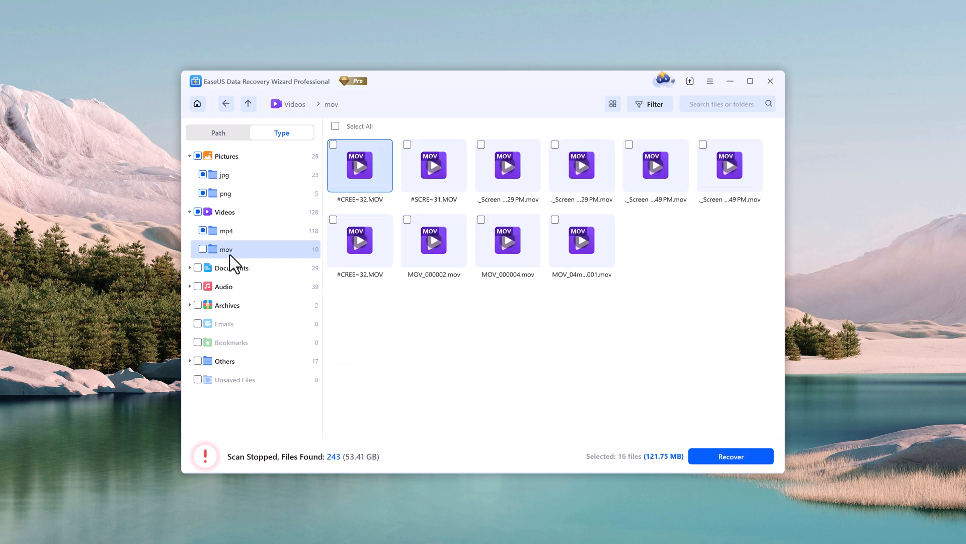
{"action": "left_click", "coordinate": [231, 267]}
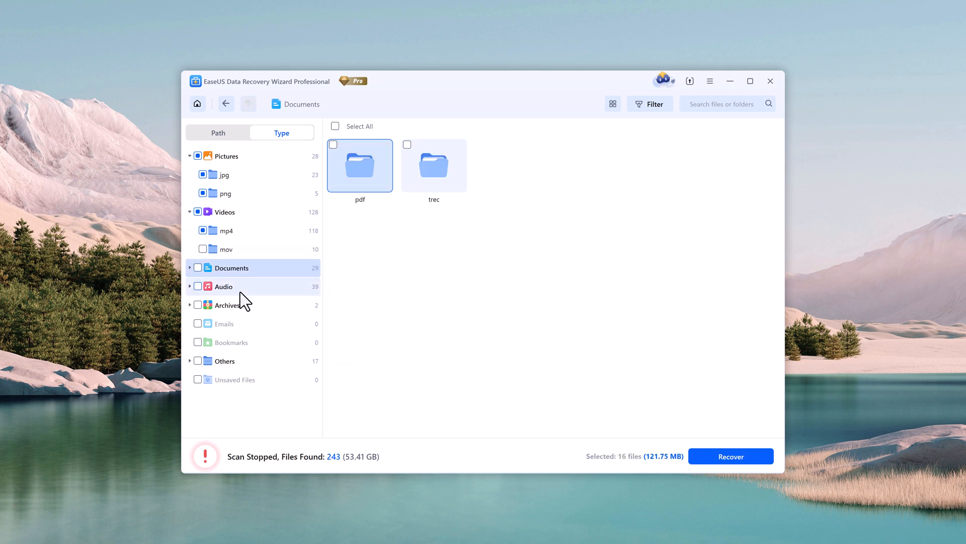
{"action": "mouse_move", "coordinate": [241, 272]}
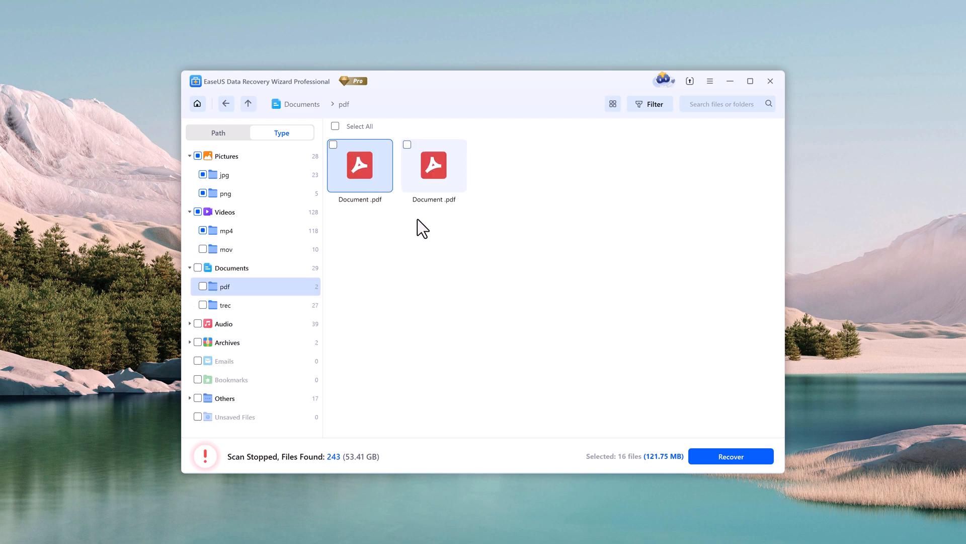
Tick the first Document.pdf and recover all 17 files to Local Disk (D:).
{"action": "left_click", "coordinate": [407, 144]}
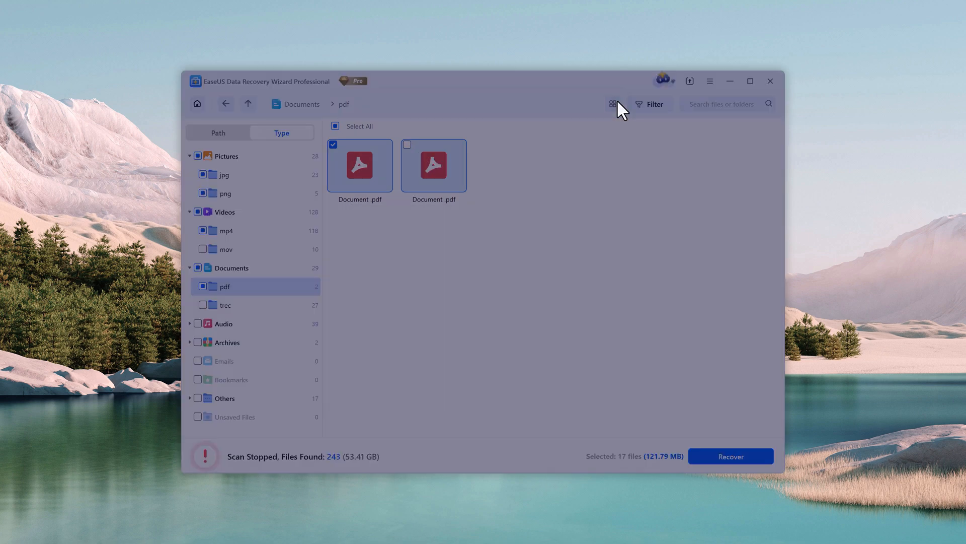
{"action": "left_click", "coordinate": [730, 456]}
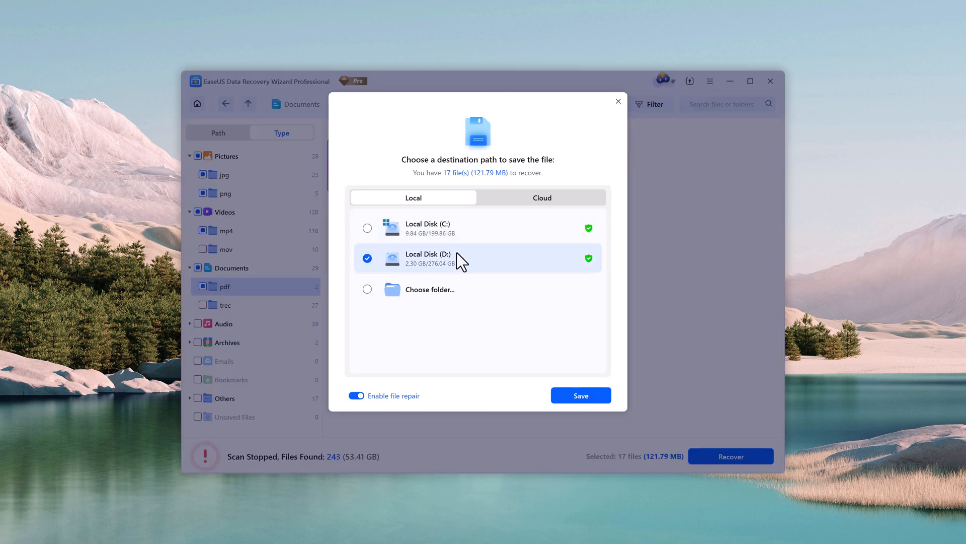
{"action": "mouse_move", "coordinate": [453, 239]}
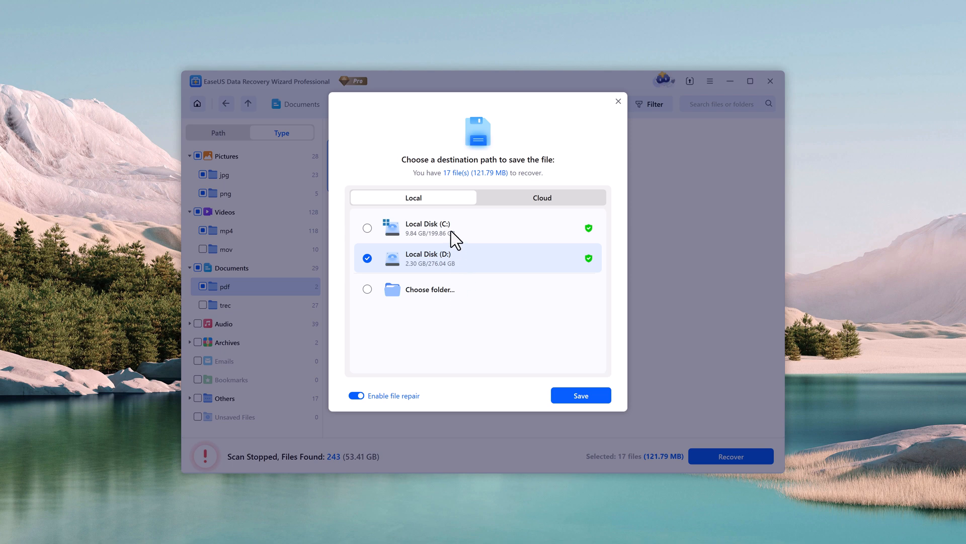
{"action": "left_click", "coordinate": [367, 228]}
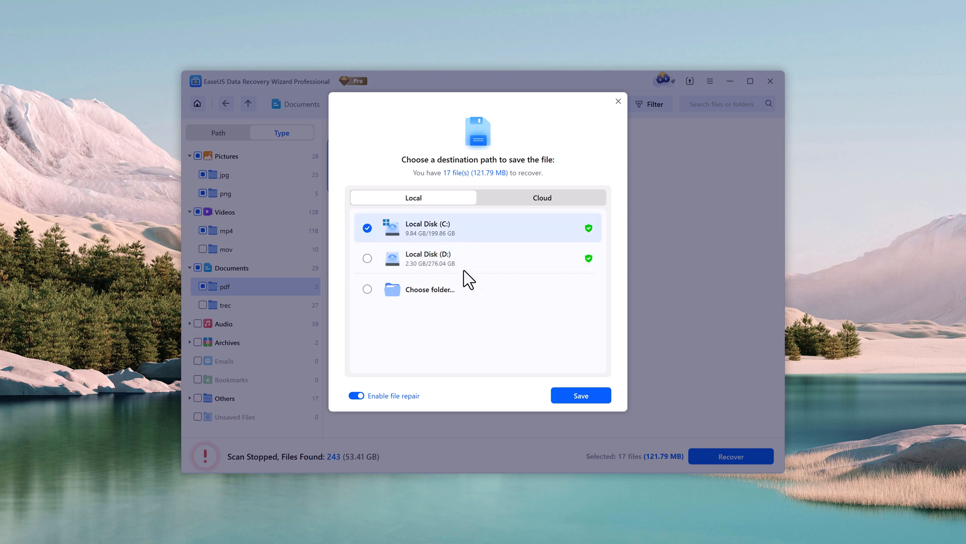
{"action": "left_click", "coordinate": [579, 395]}
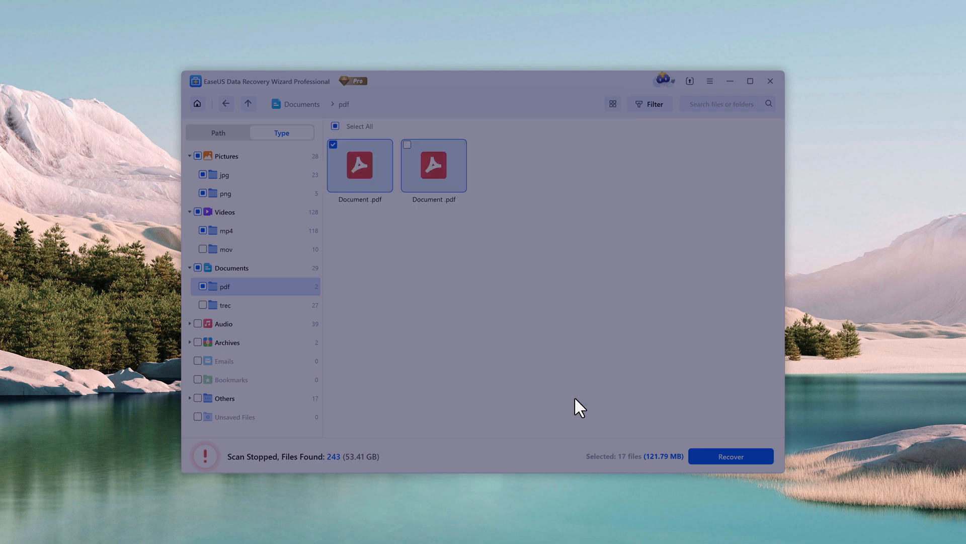
{"action": "left_click", "coordinate": [730, 456]}
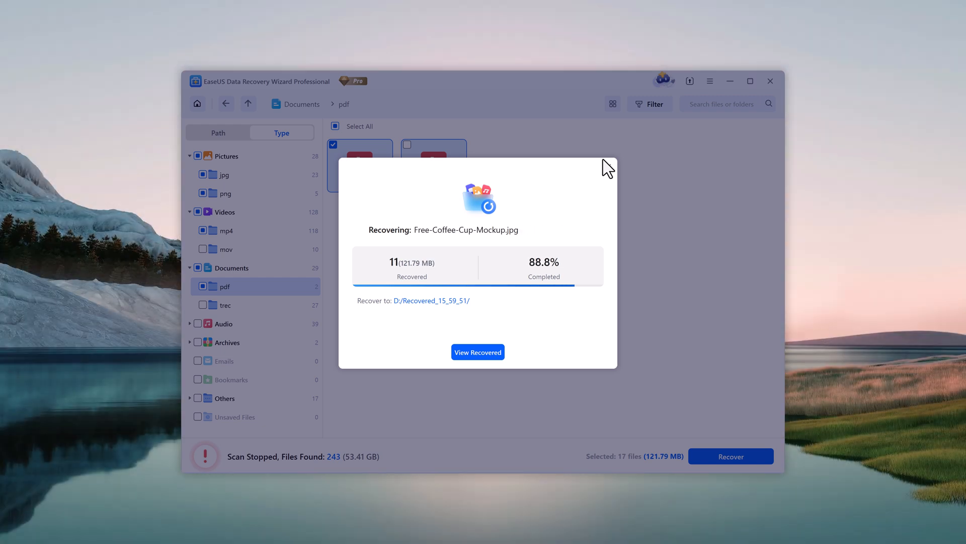
Open the recovered files folder and preview the portrait photo and the 14421886 video.
{"action": "left_click", "coordinate": [478, 352]}
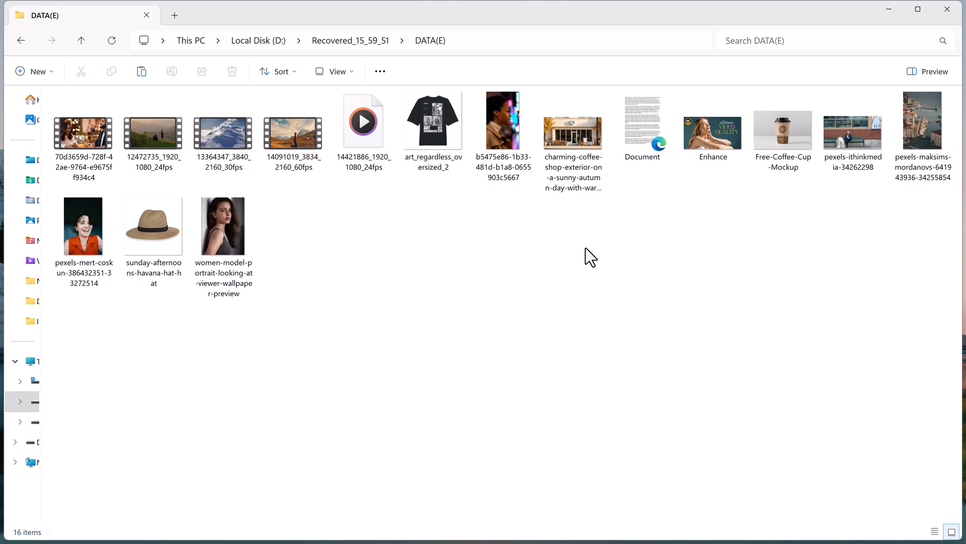
{"action": "left_click", "coordinate": [224, 225]}
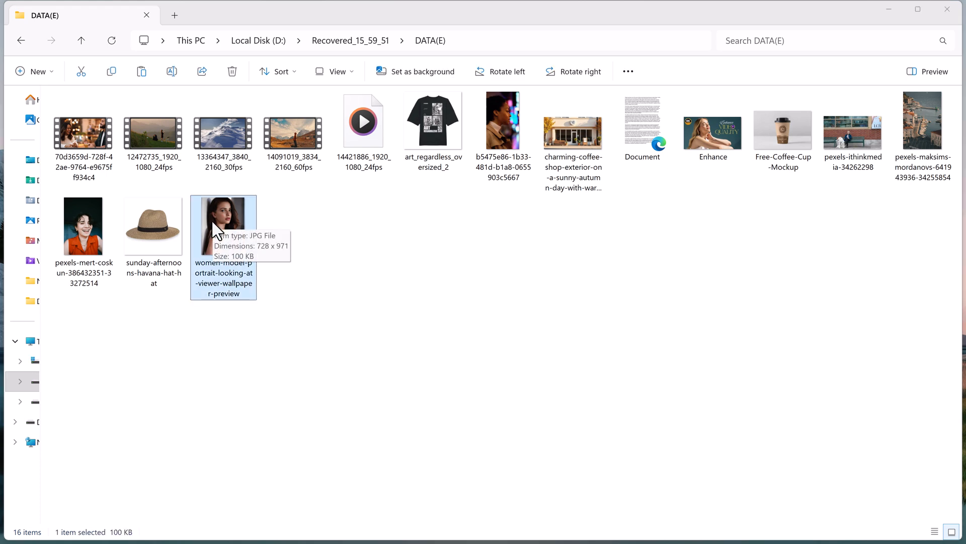
{"action": "double_click", "coordinate": [223, 219]}
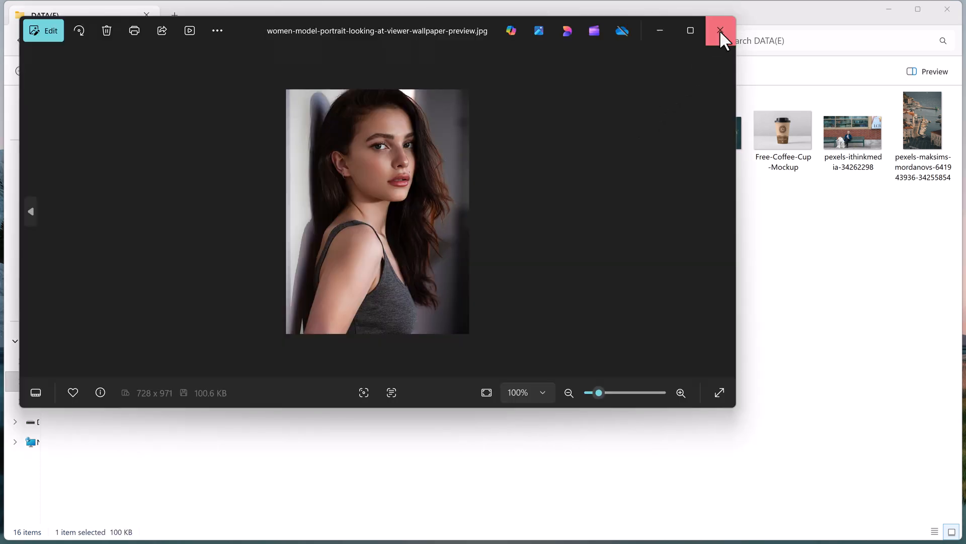
{"action": "left_click", "coordinate": [720, 30]}
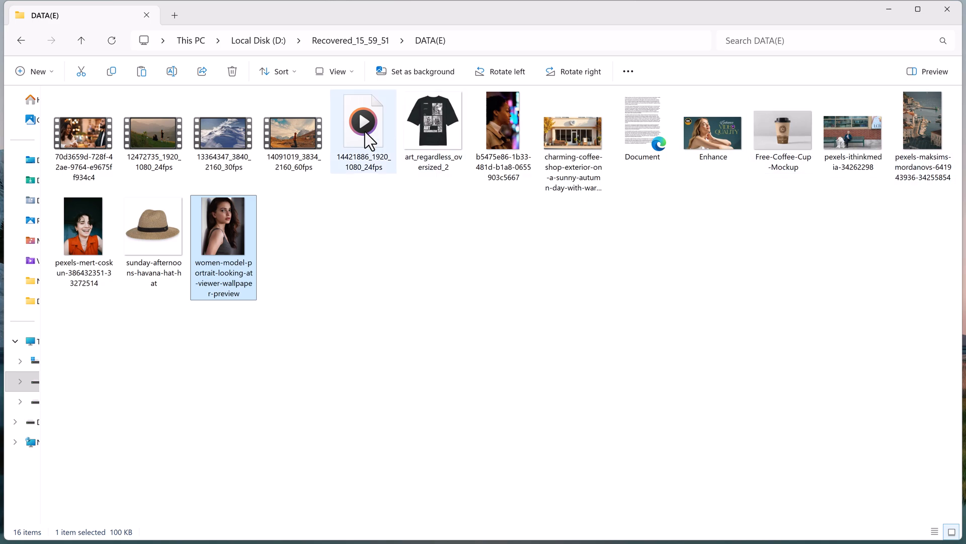
{"action": "double_click", "coordinate": [152, 127]}
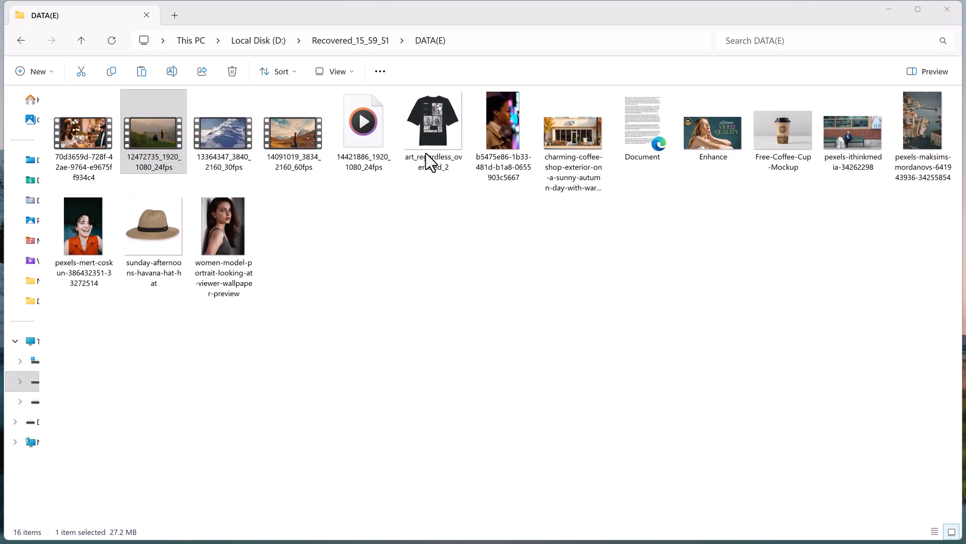
Close the video and return EaseUS to its homepage.
{"action": "left_click", "coordinate": [293, 121]}
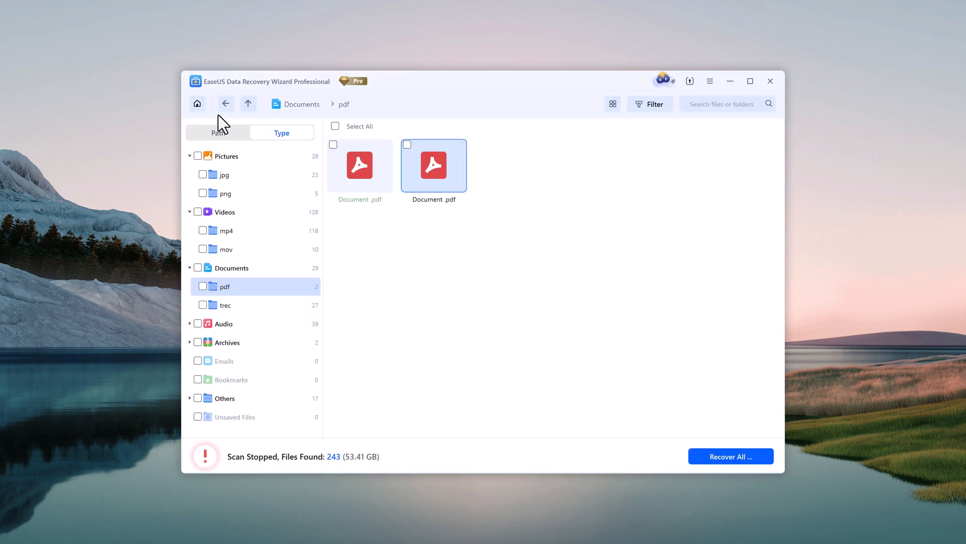
{"action": "left_click", "coordinate": [198, 104]}
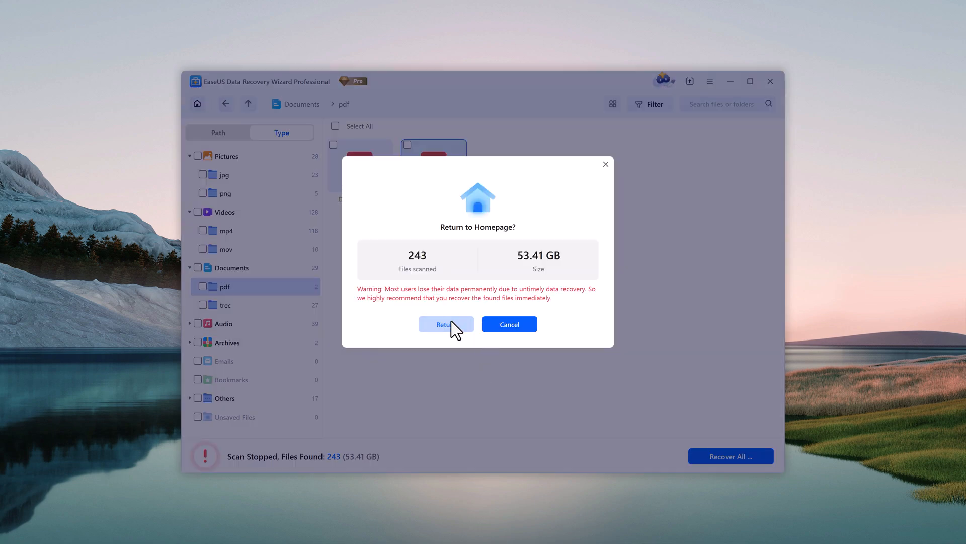
{"action": "left_click", "coordinate": [509, 324]}
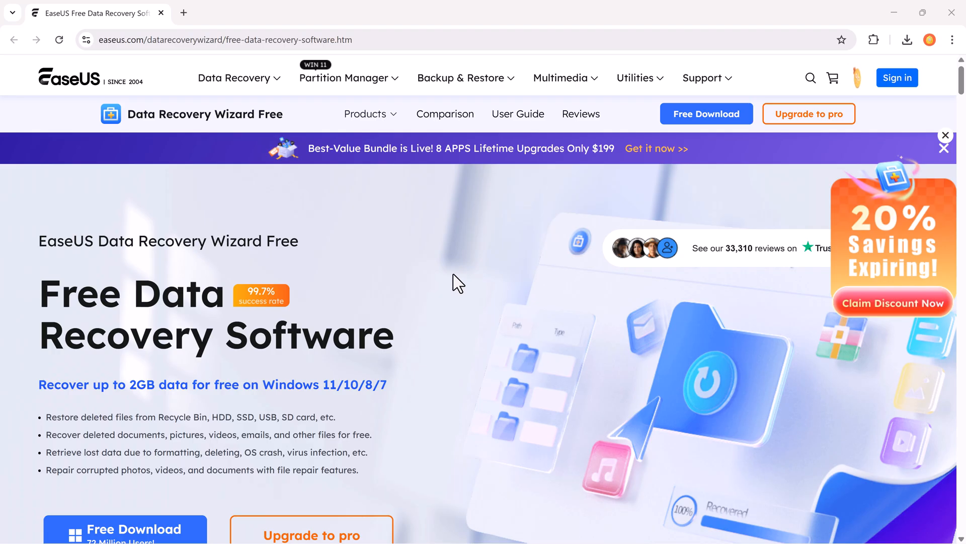
Scroll to the Quick Scan, Free Preview, File Filter and Recovery Rate highlights.
{"action": "scroll", "scroll_direction": "down", "scroll_amount": 3}
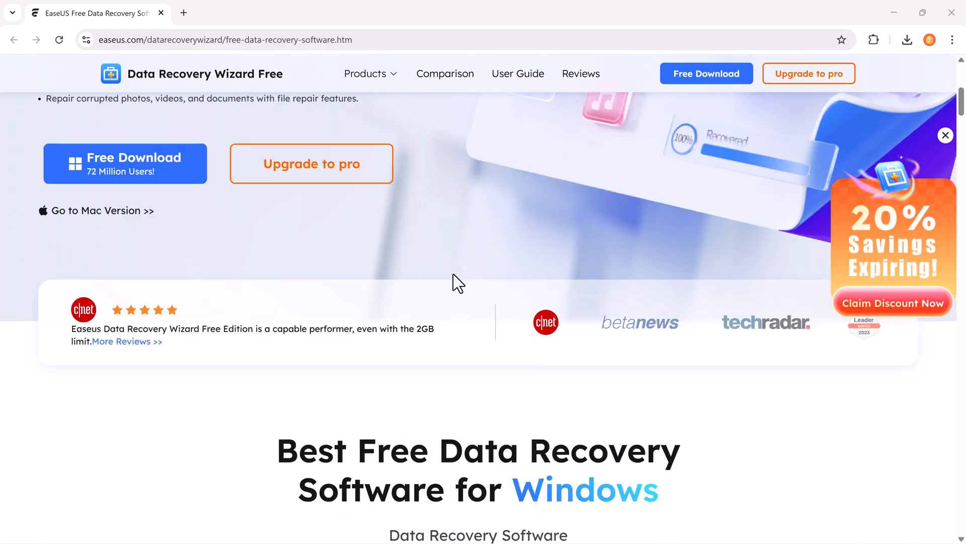
{"action": "scroll", "scroll_direction": "down", "scroll_amount": 3}
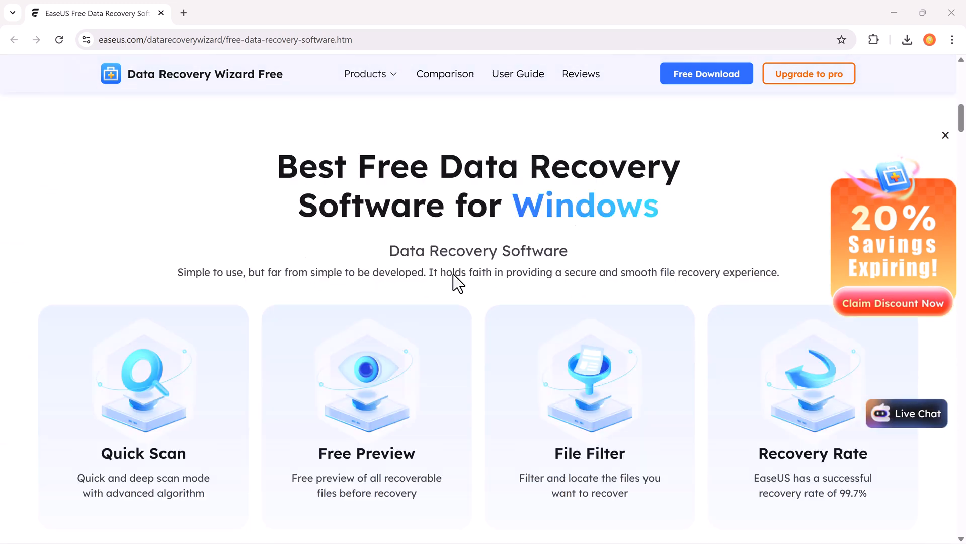
{"action": "scroll", "scroll_direction": "down", "scroll_amount": 3}
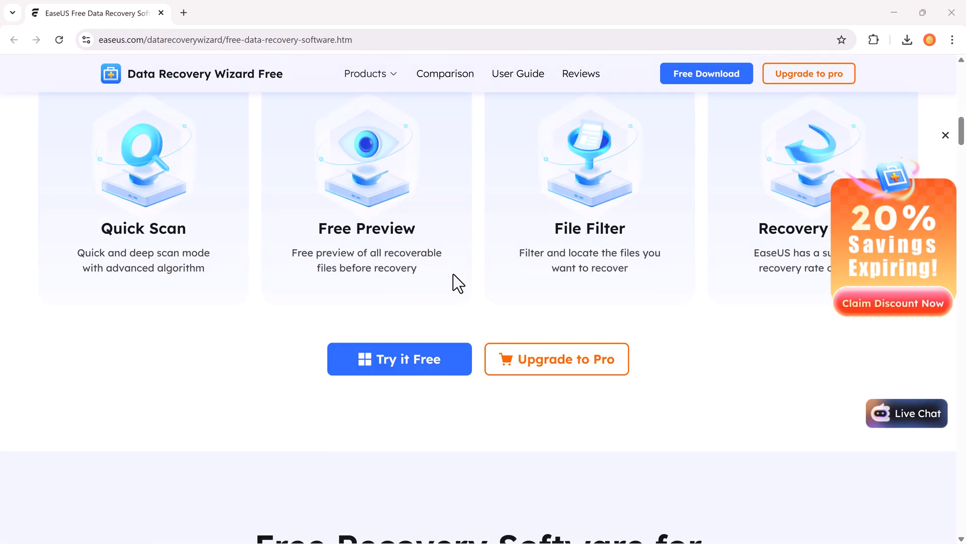